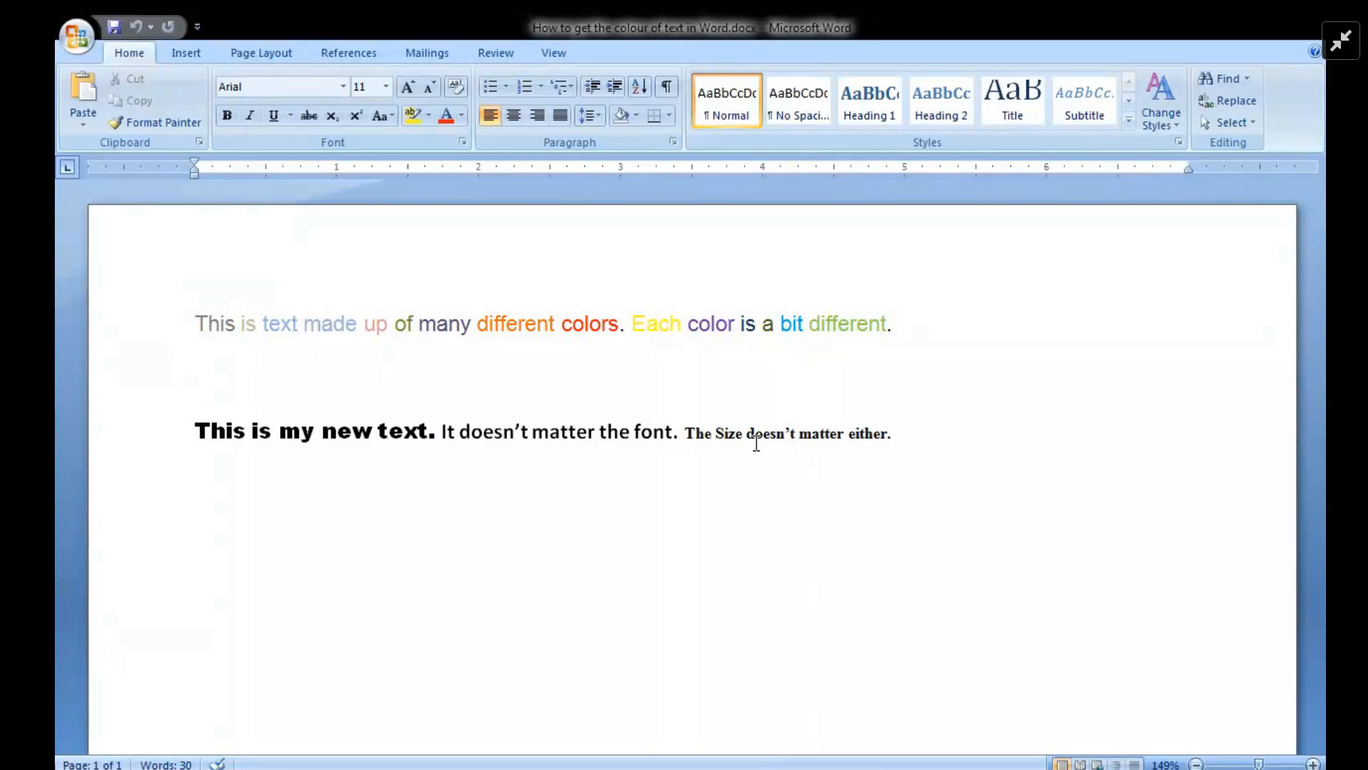
- Try painting the formatting of 'many' onto 'matter either' with Format Painter, then undo it
click(226, 323)
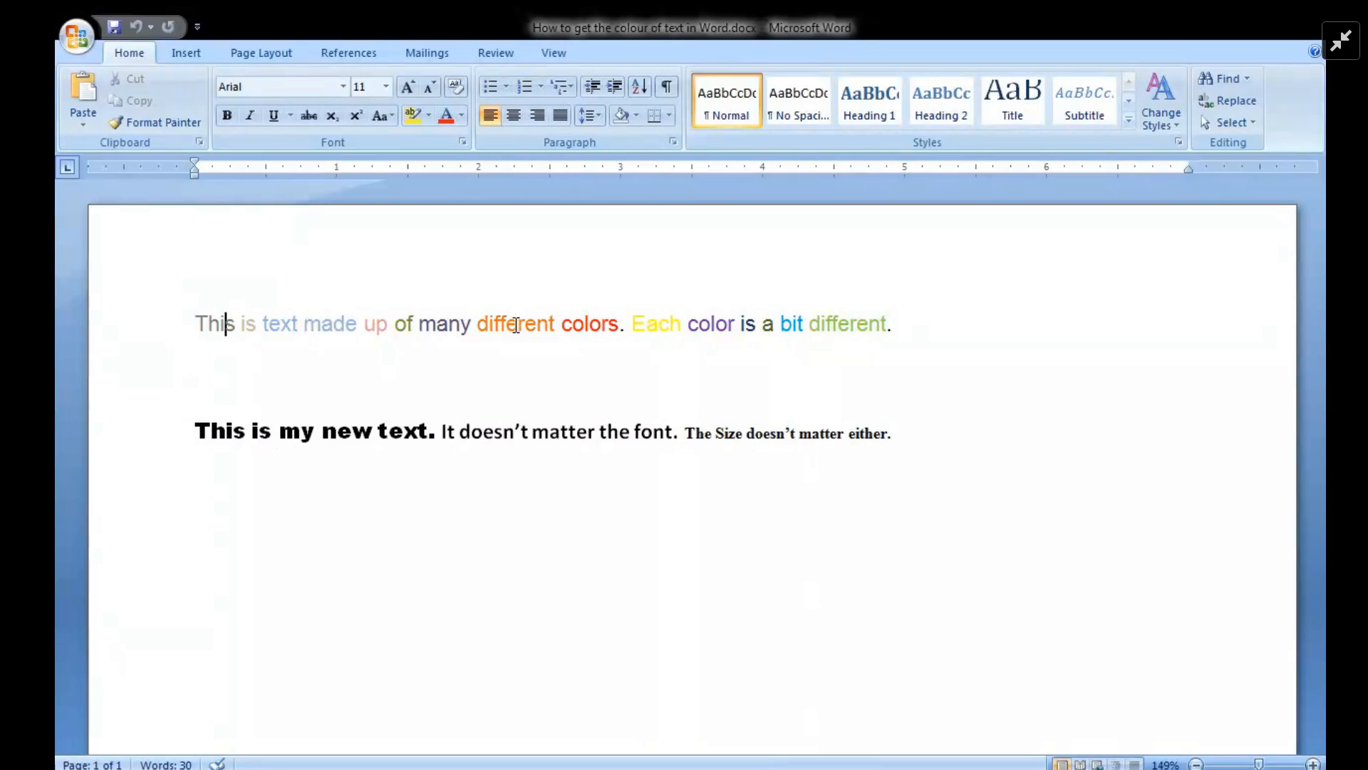
double_click(445, 324)
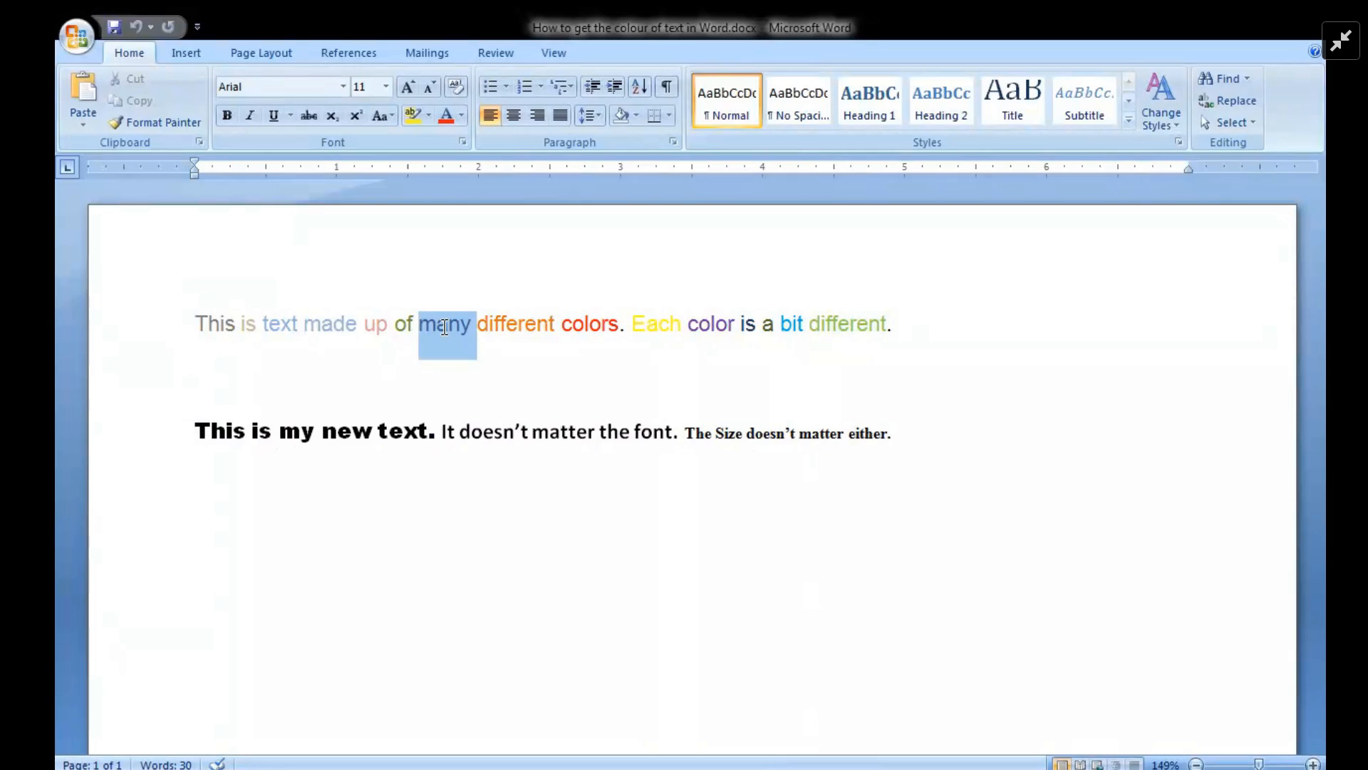
click(162, 123)
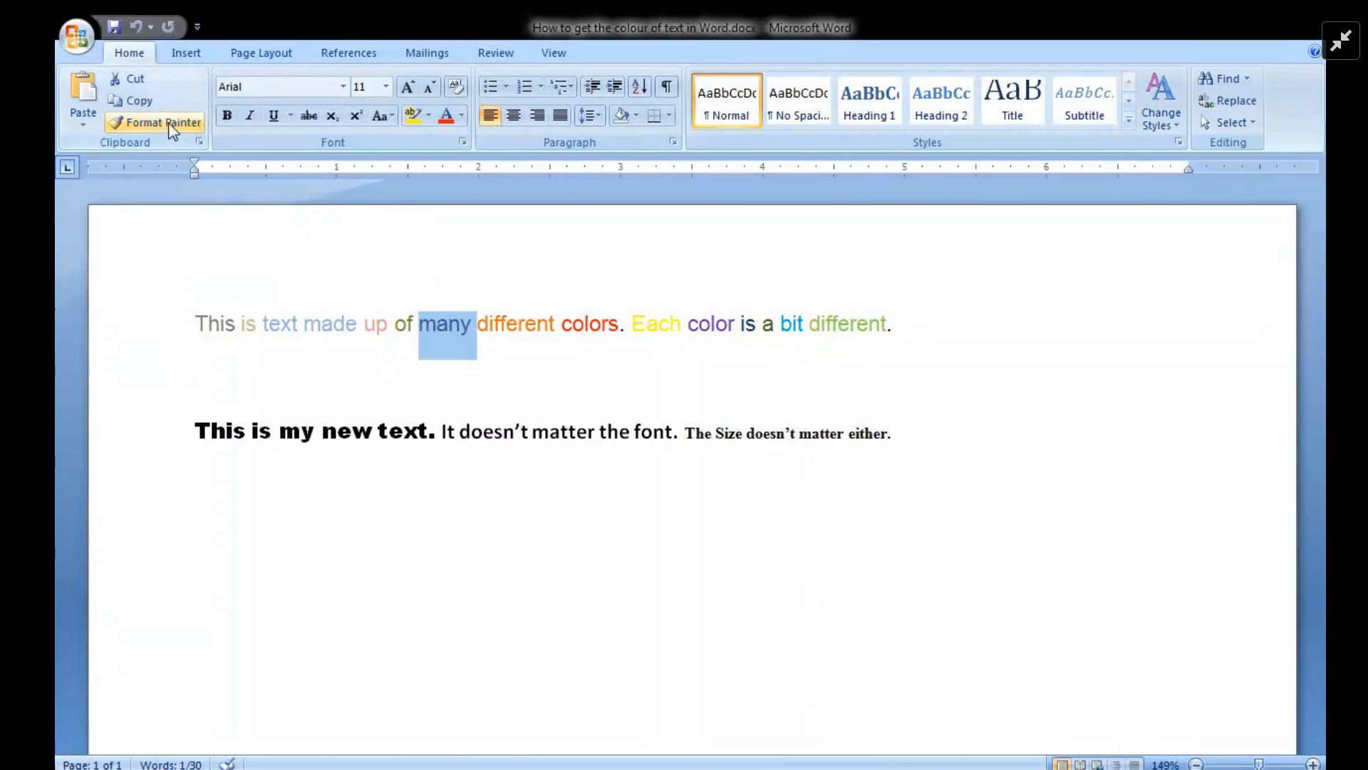
click(161, 123)
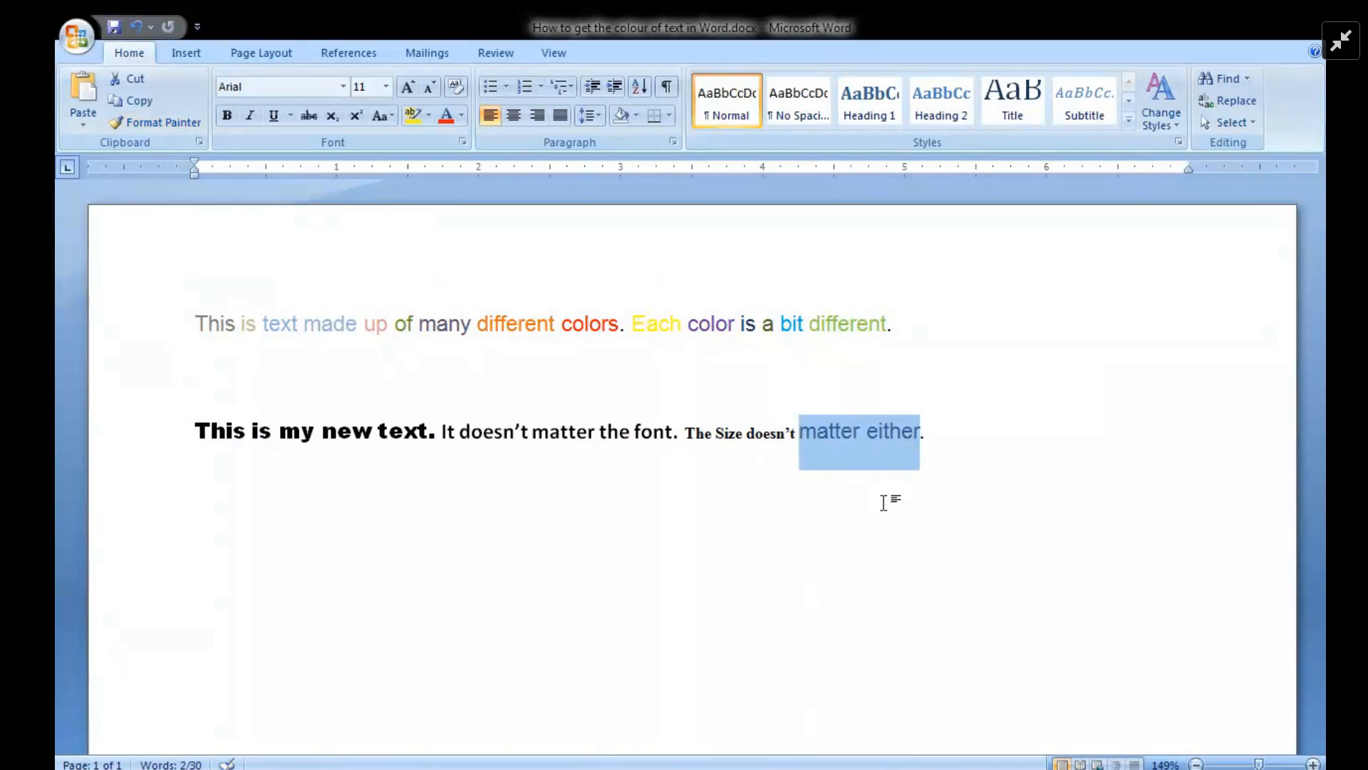
click(884, 502)
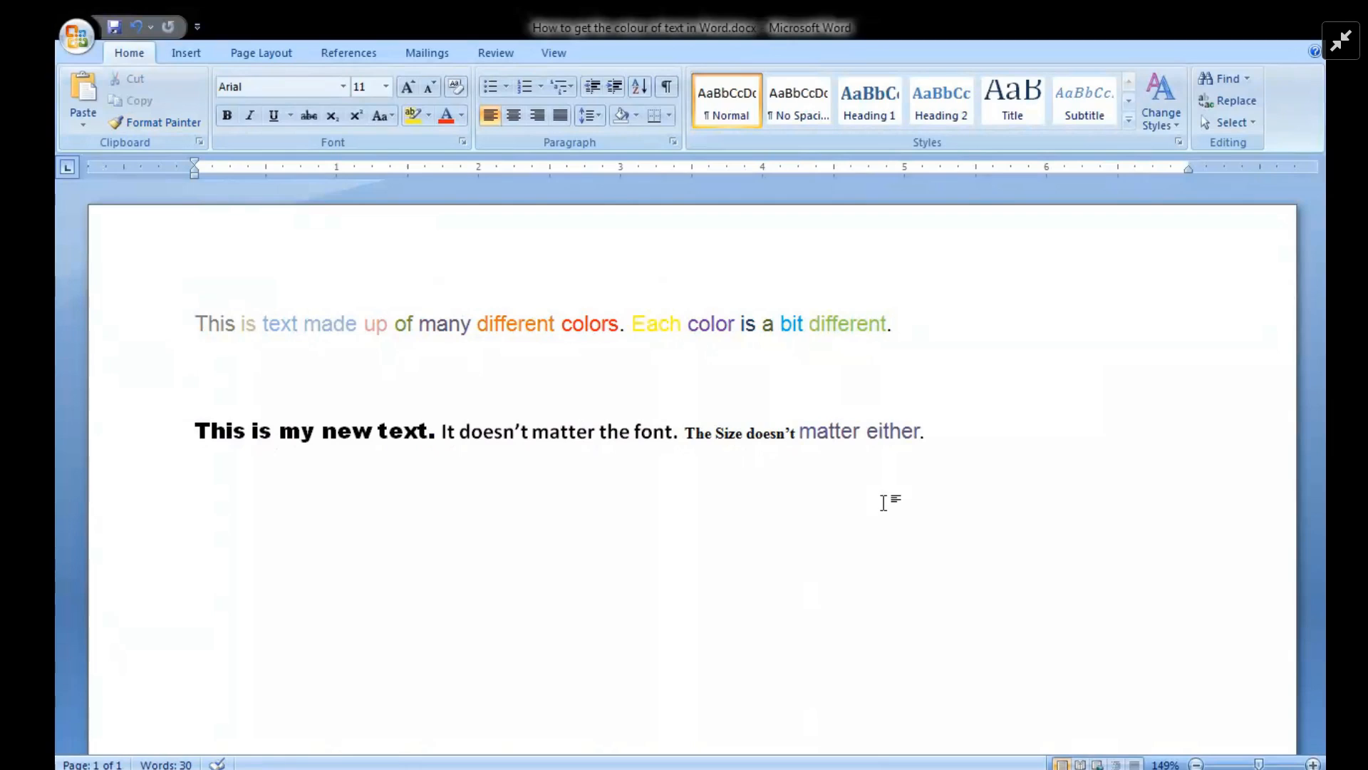
click(882, 431)
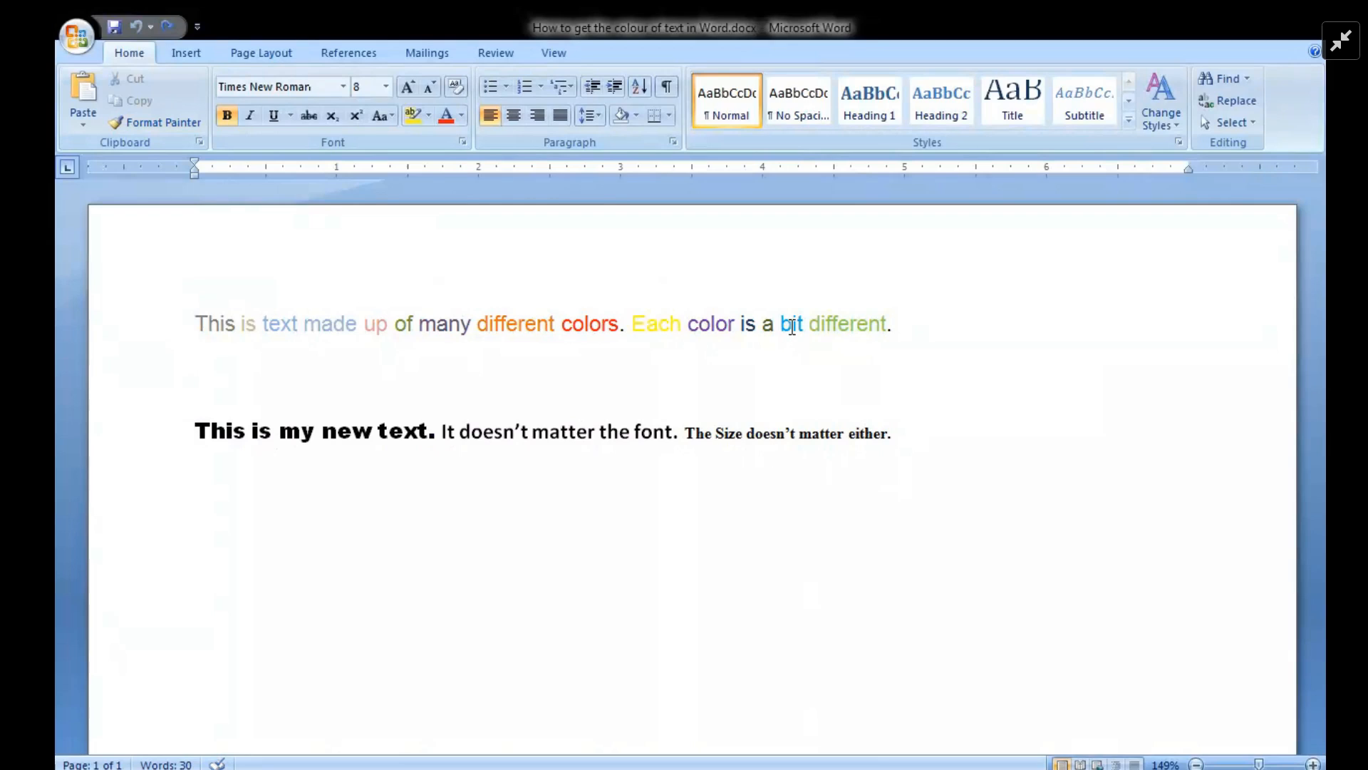
- Sample the blue of 'bit' via More Colors (RGB 0,176,240) and confirm it as current colour
double_click(791, 323)
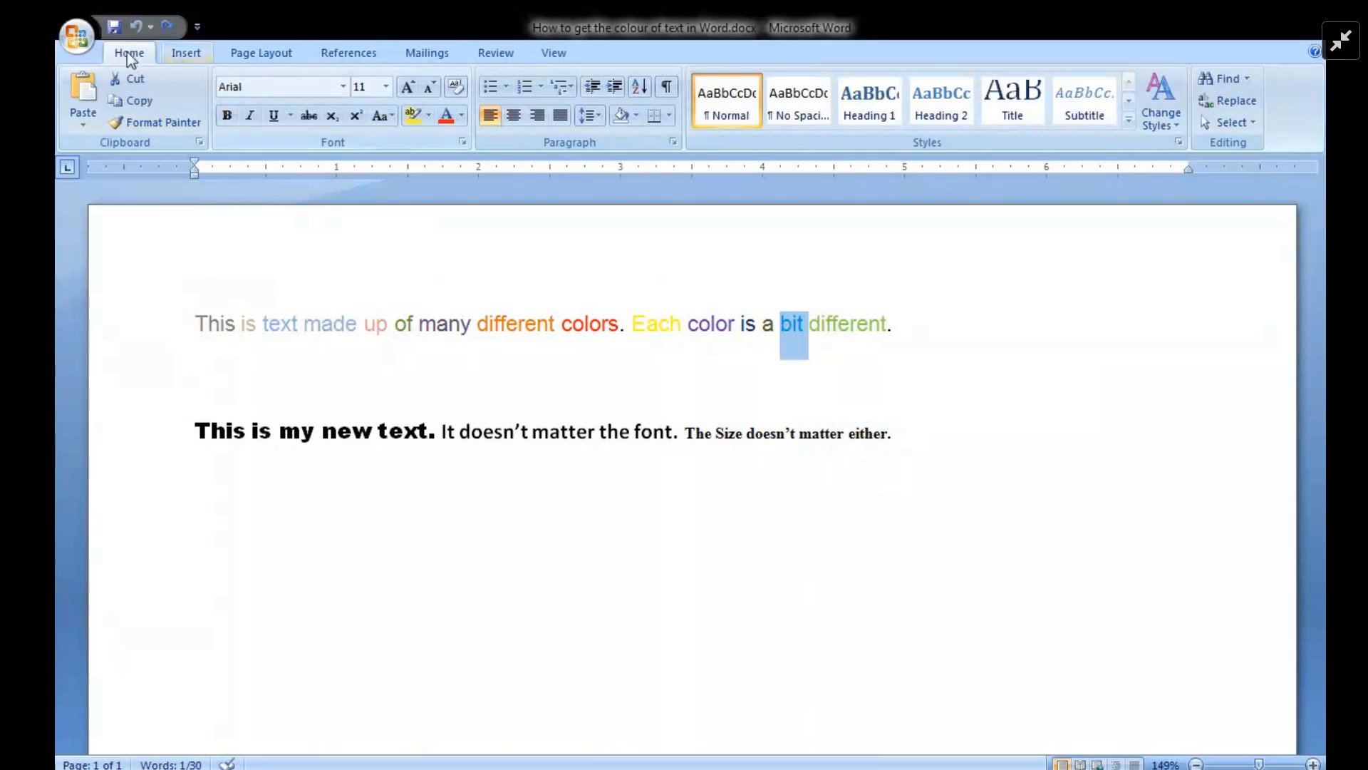
mouse_move(392, 155)
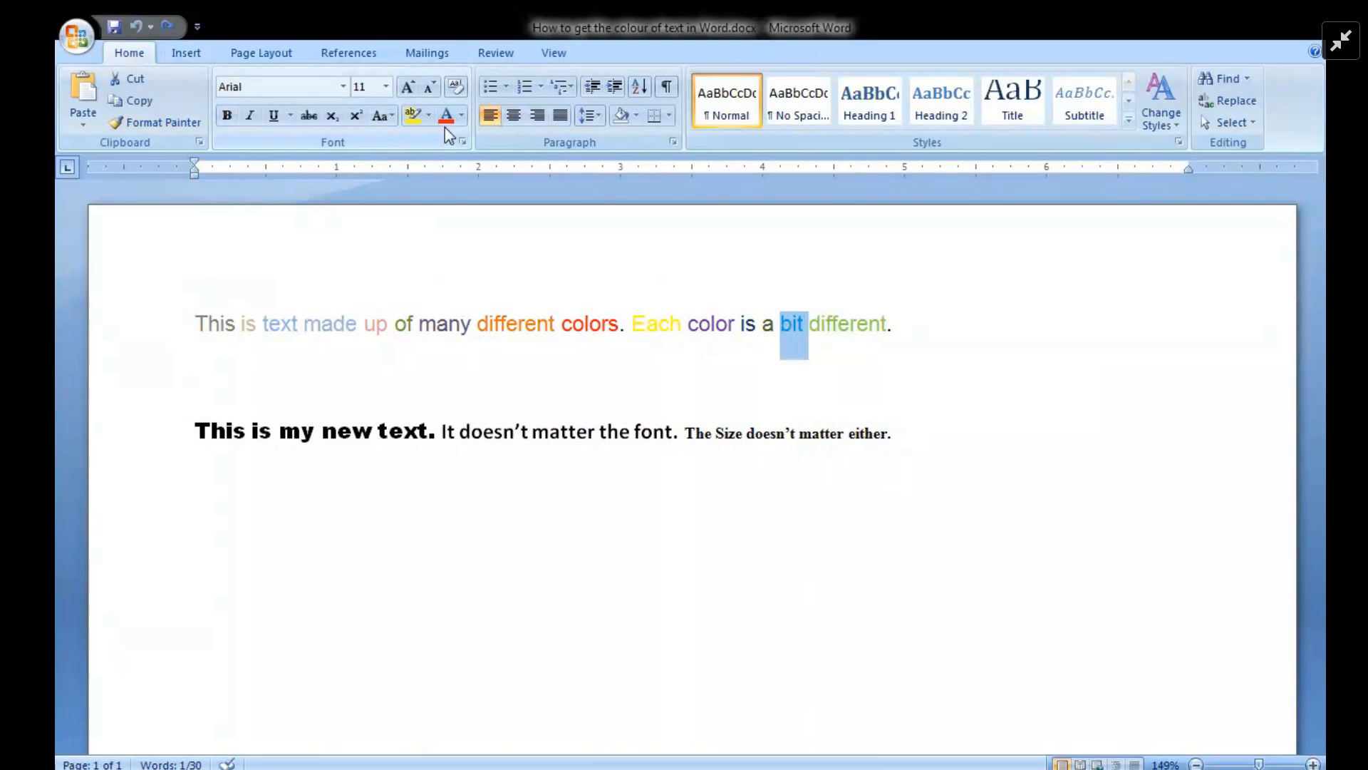
mouse_move(446, 114)
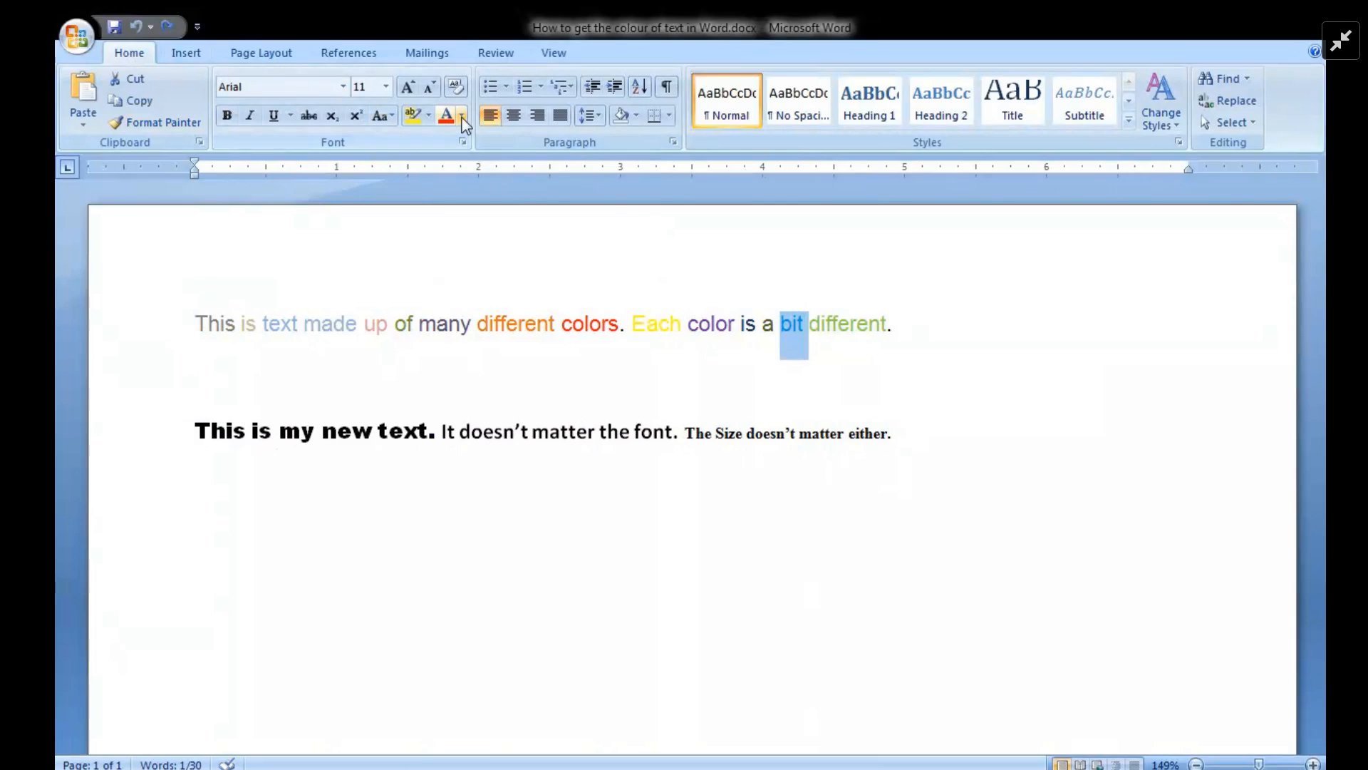
click(463, 115)
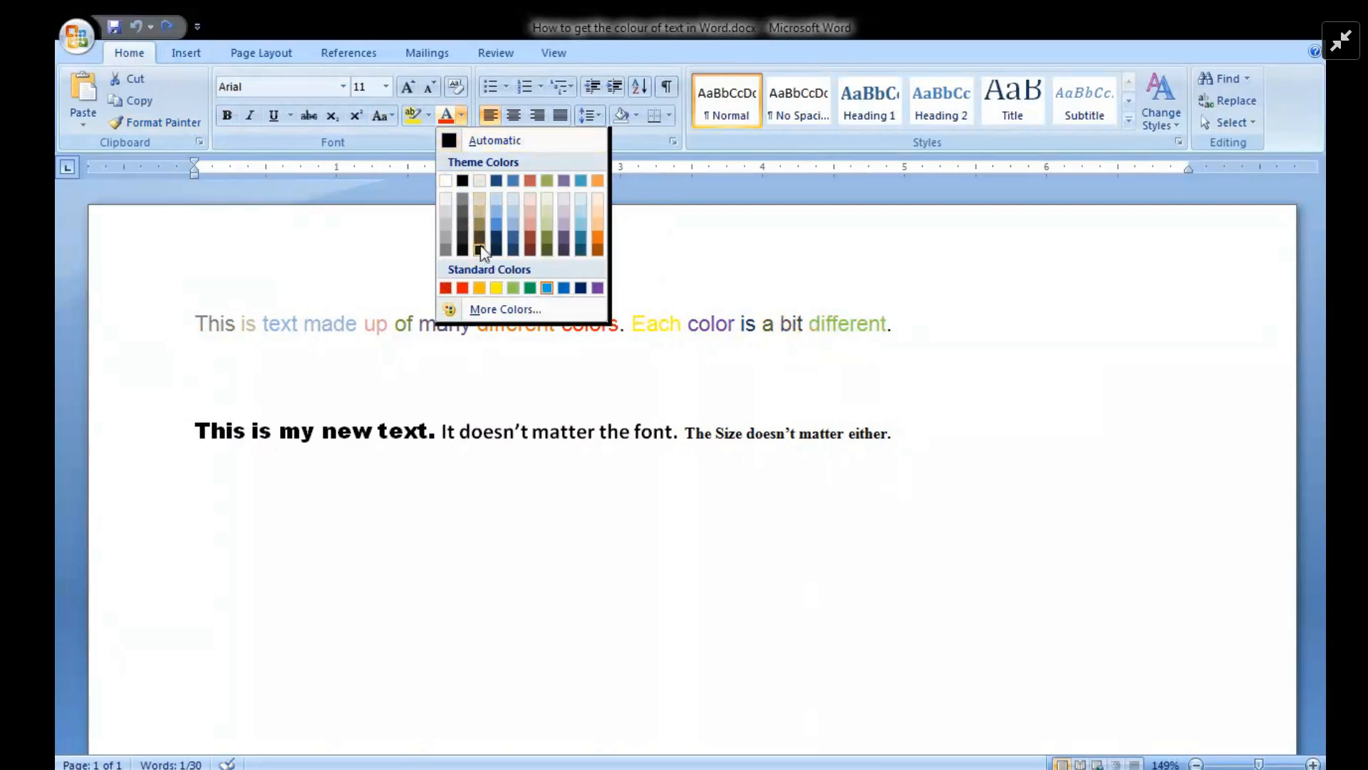
click(504, 309)
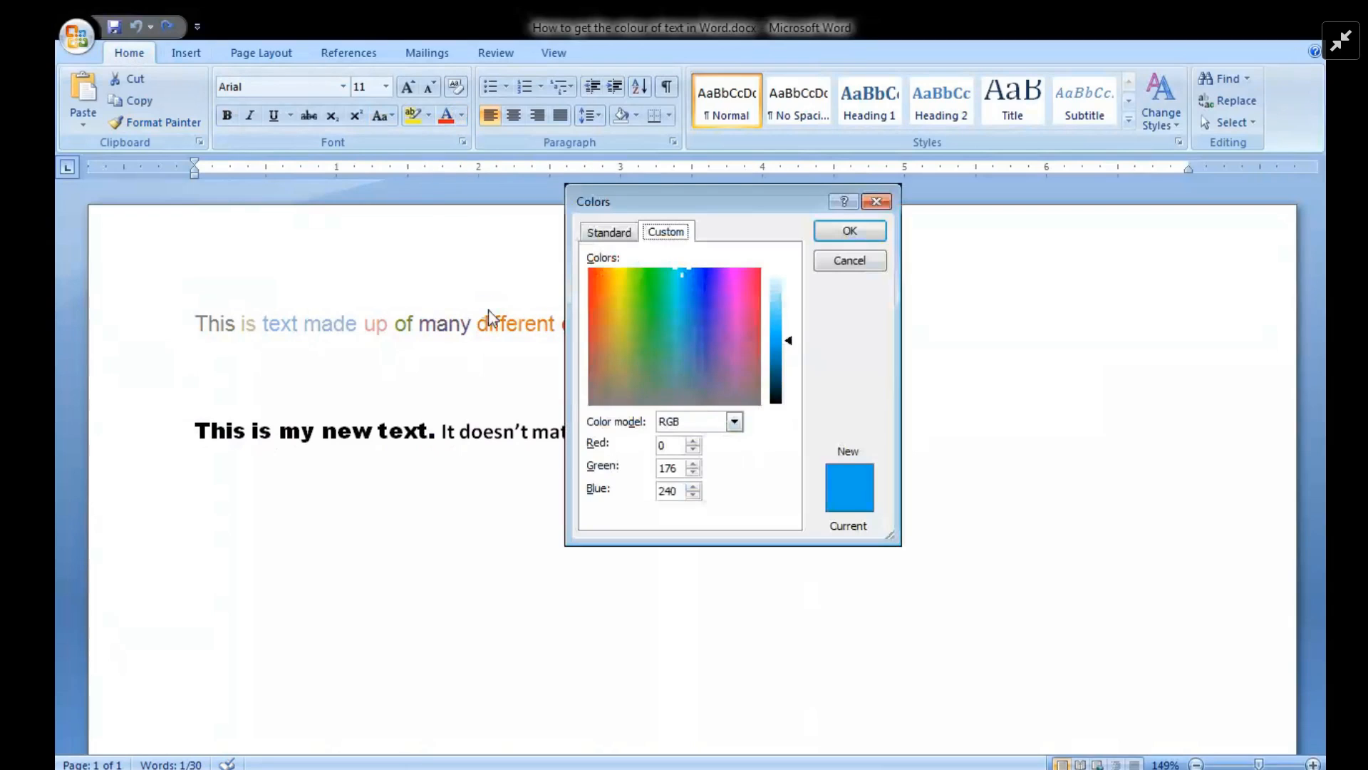
mouse_move(814, 364)
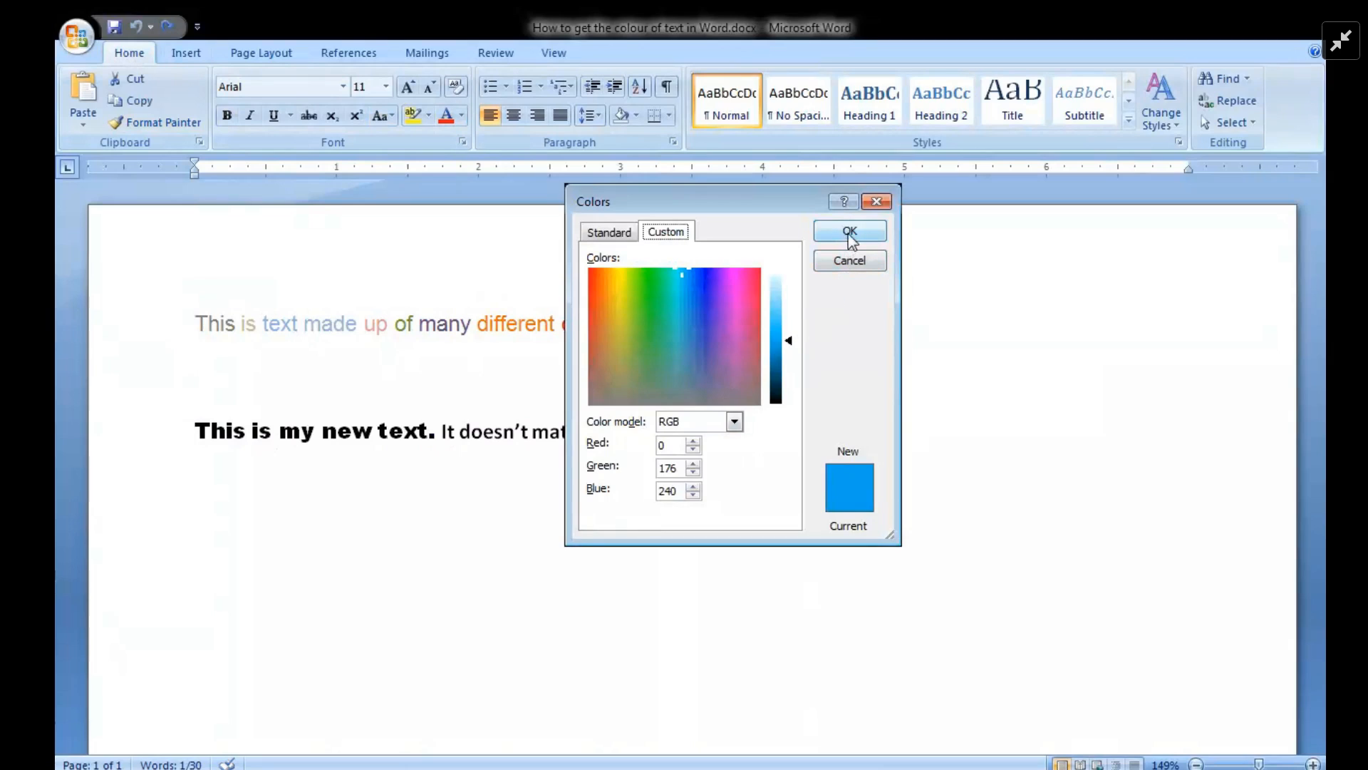
click(848, 231)
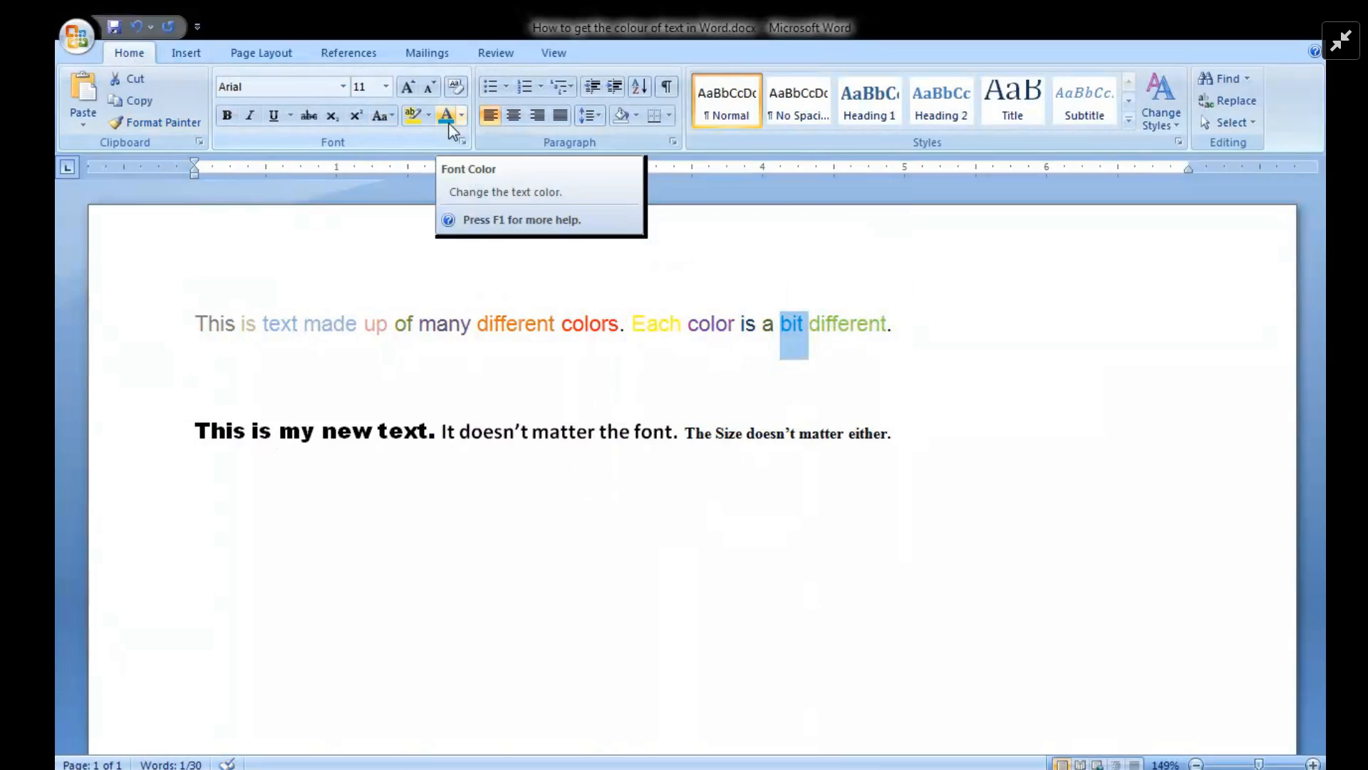
mouse_move(483, 410)
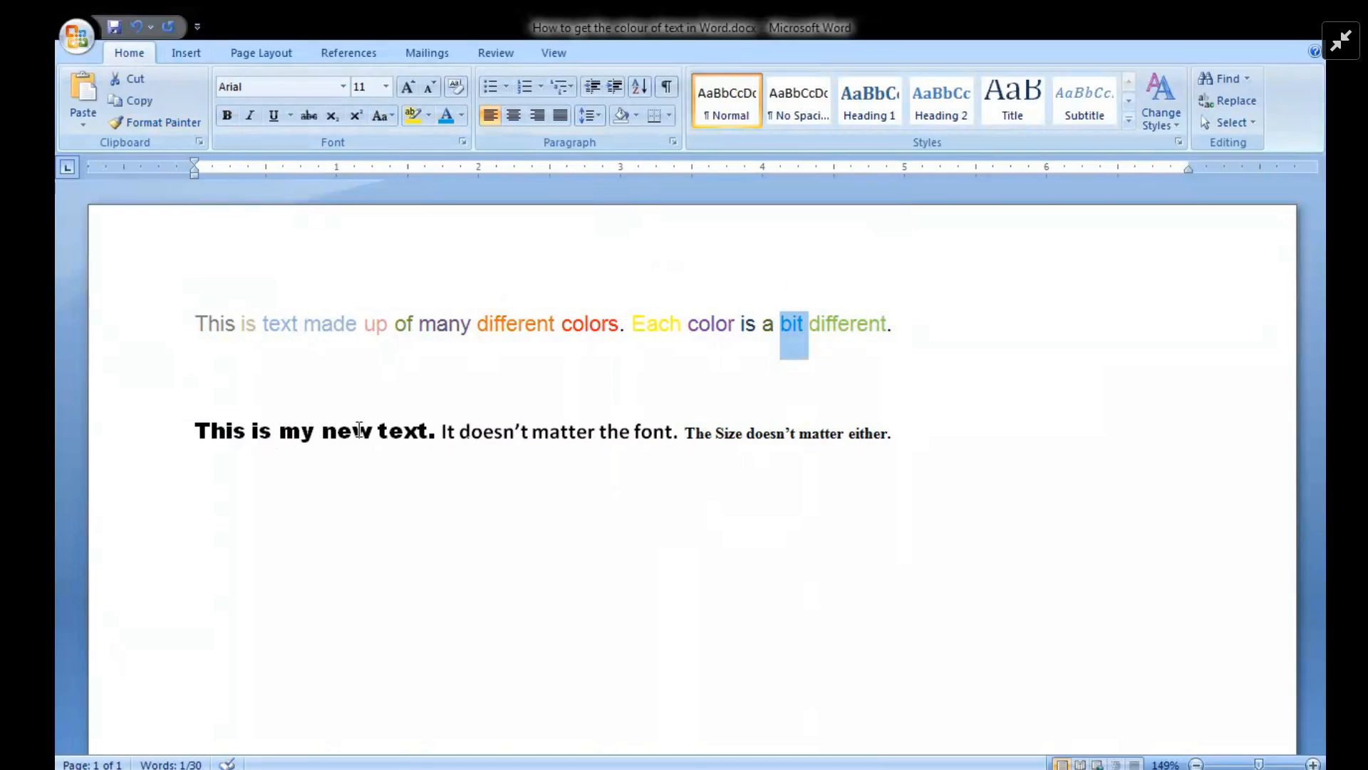
- Recolour 'new' blue and add the third line 'This is new text.'
double_click(335, 431)
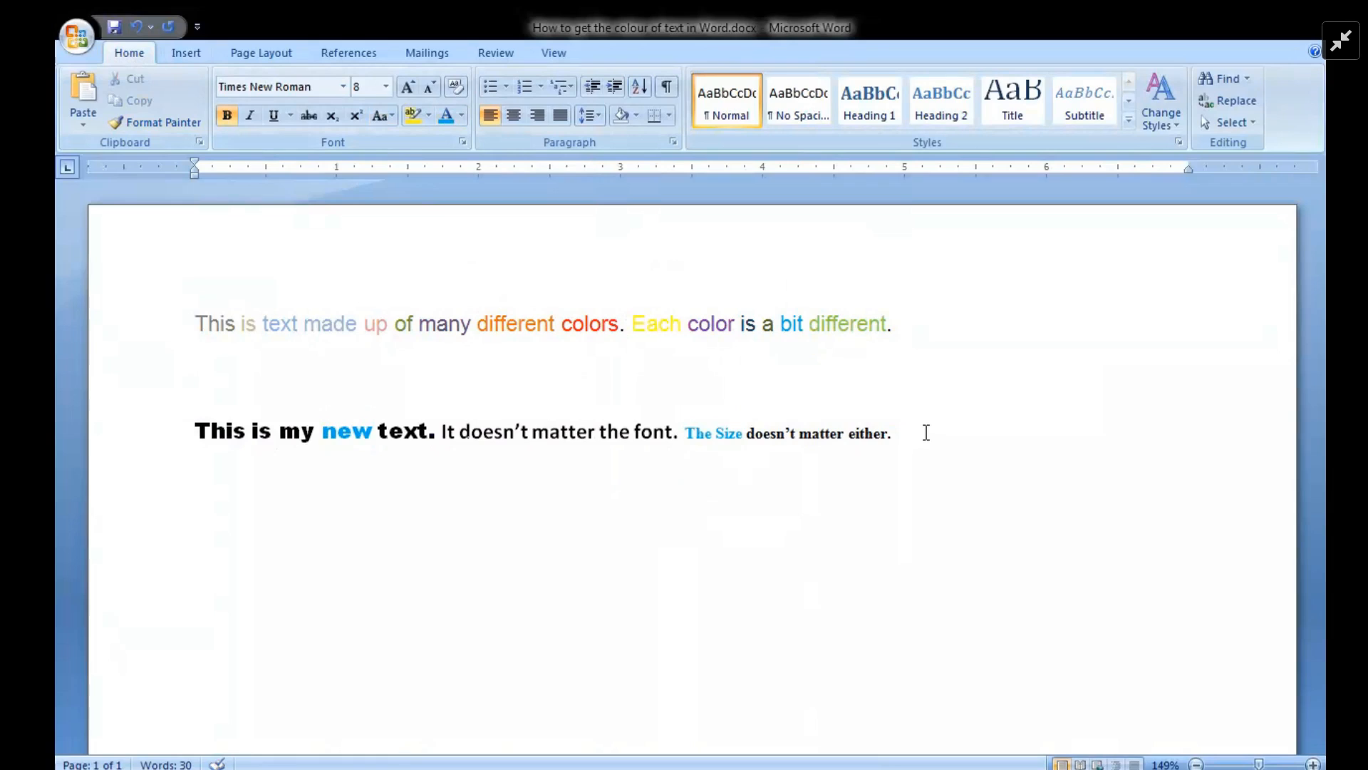
text(This is new te)
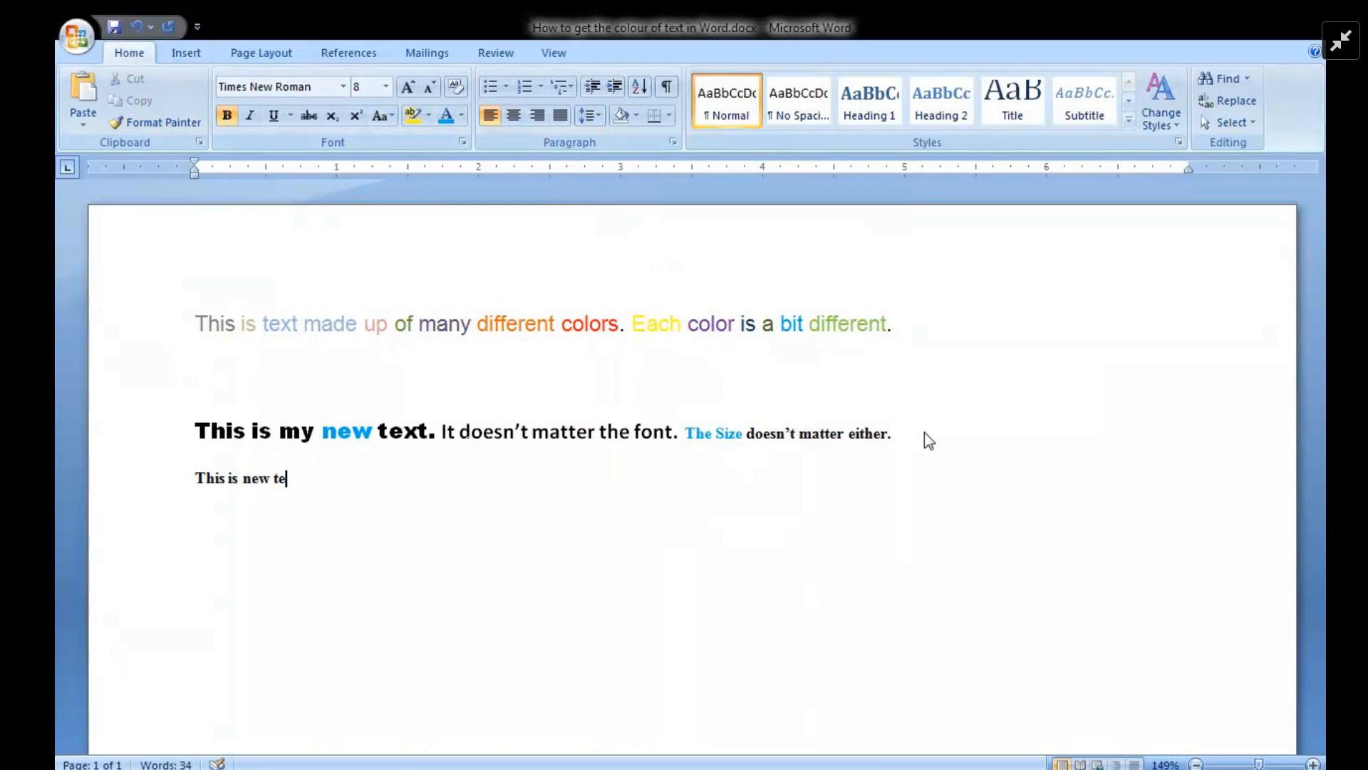
text(xt.)
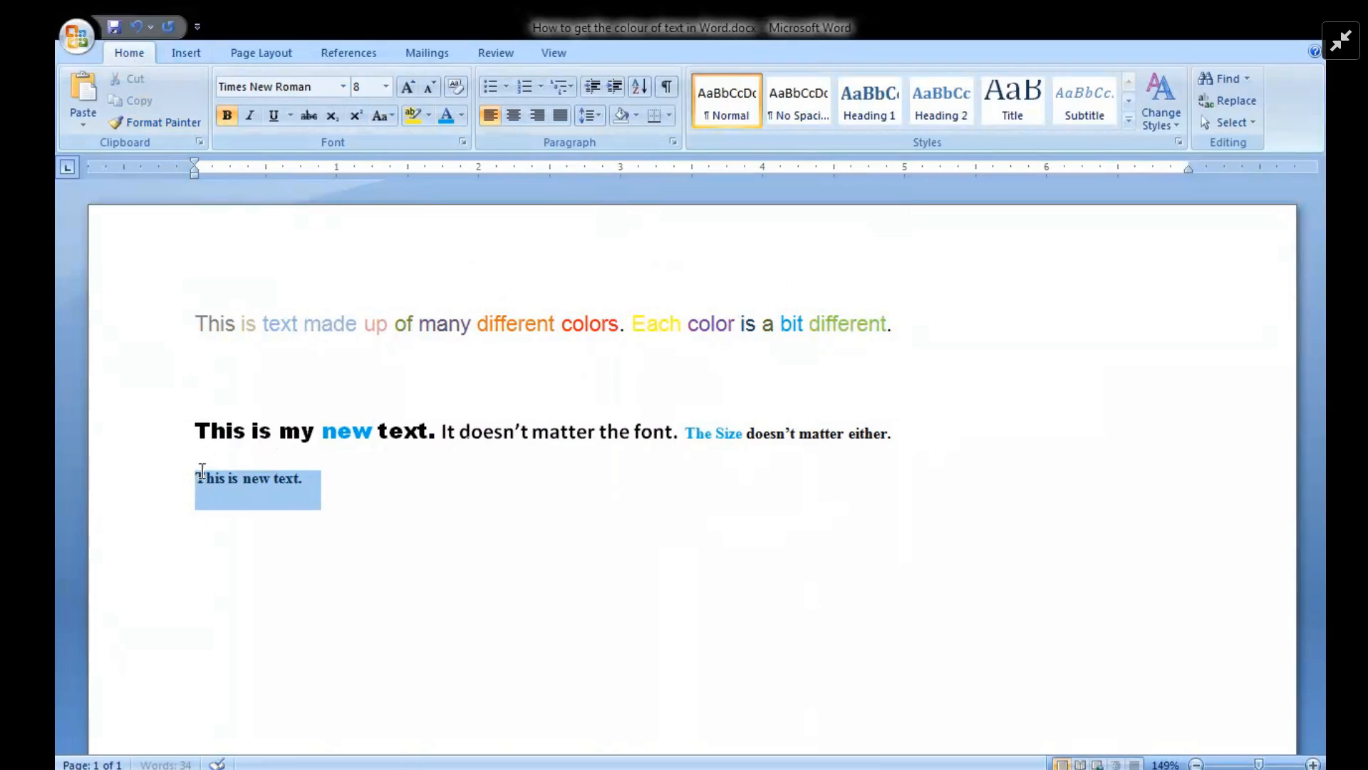
- Give the new line 11-point size and a decorative font in the sampled blue
click(383, 87)
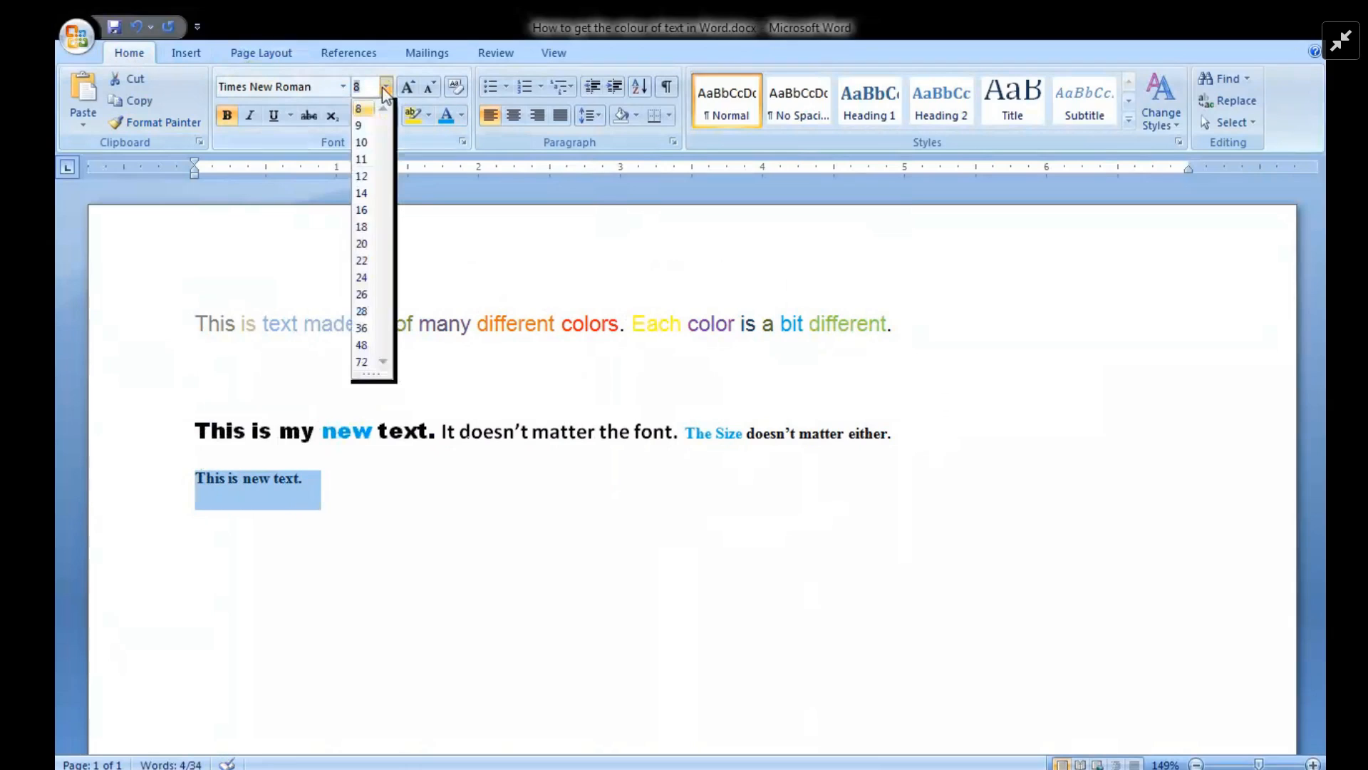
click(360, 158)
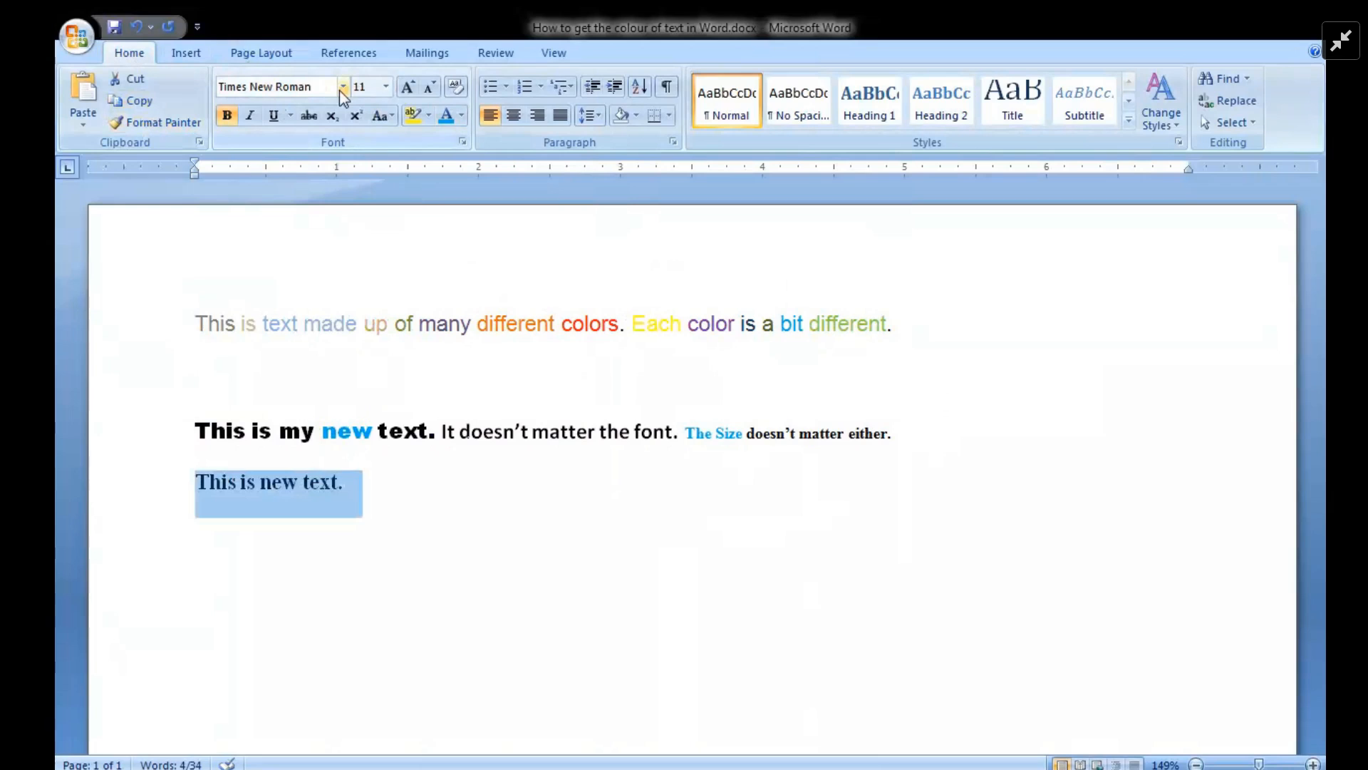
click(341, 87)
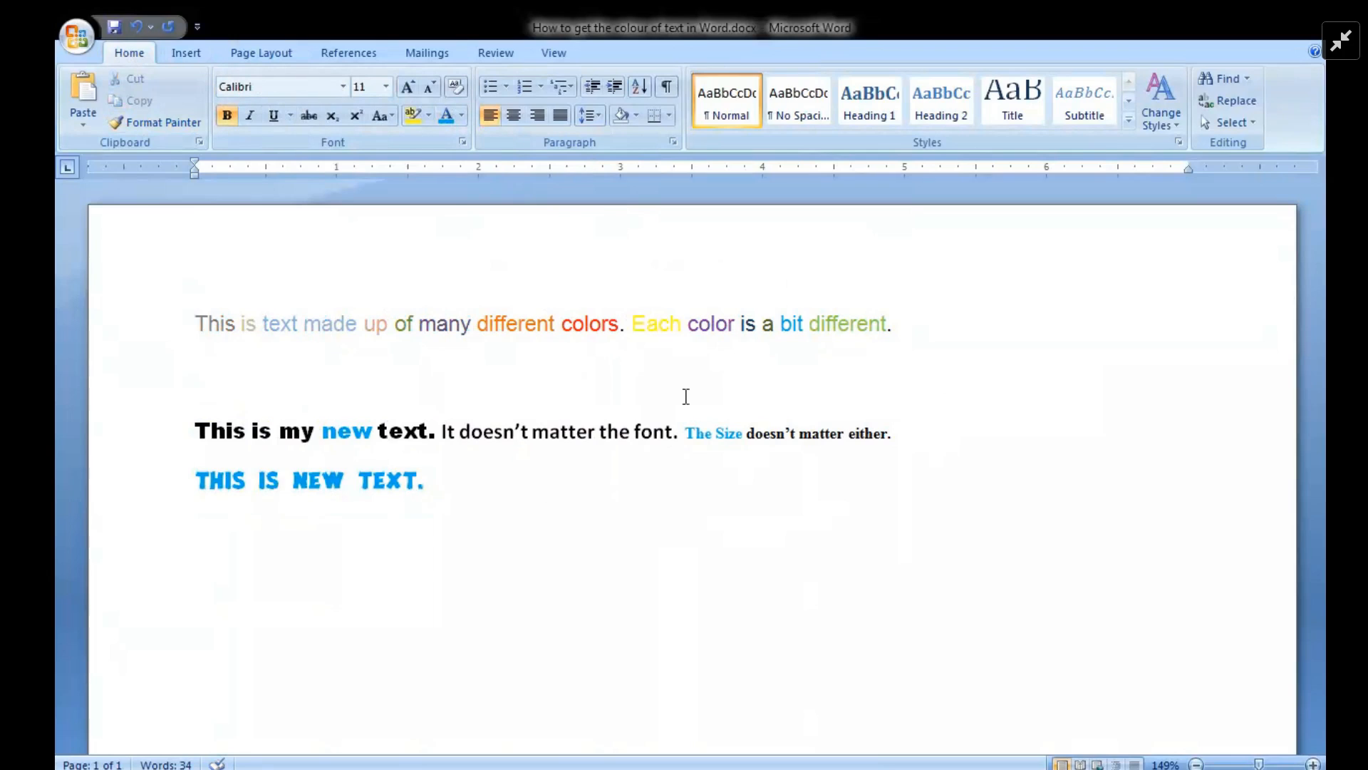
click(519, 430)
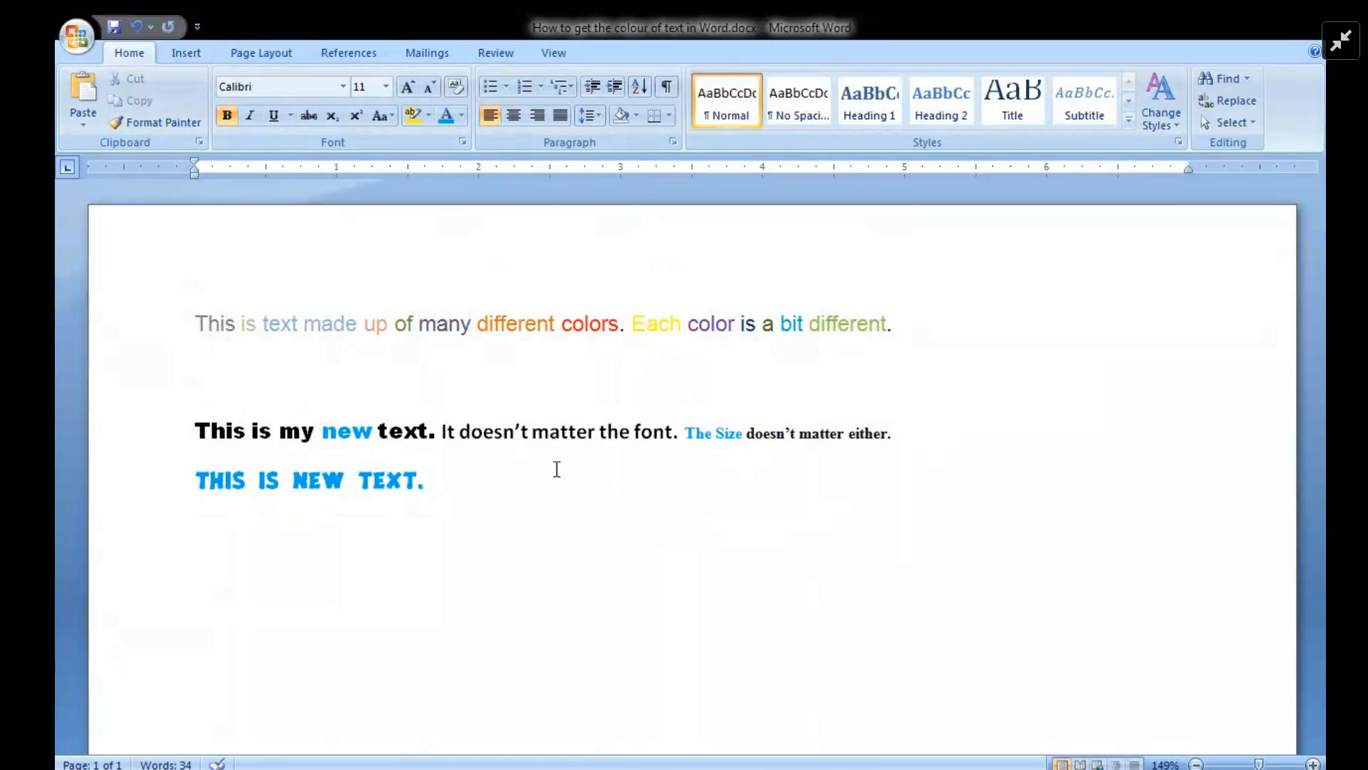
mouse_move(524, 340)
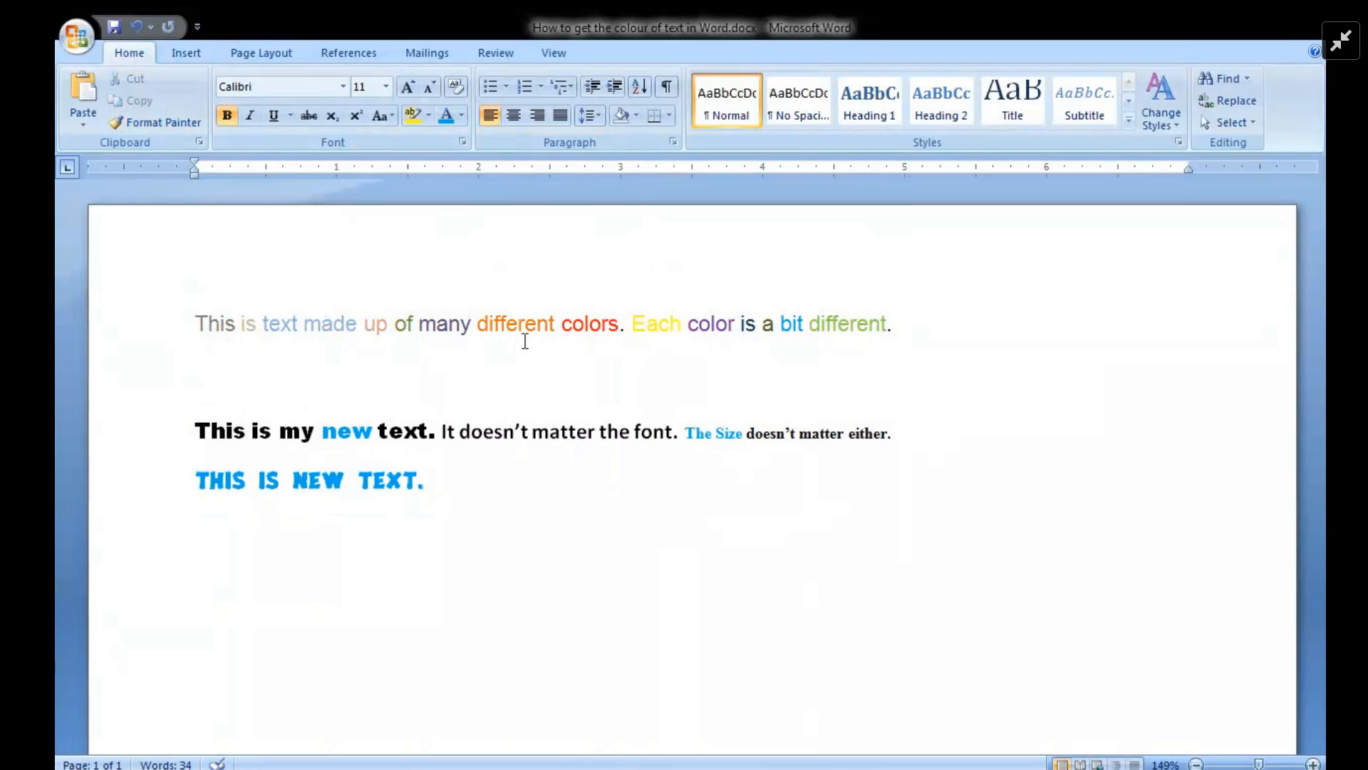
- Sample the orange of 'different' via More Colors (RGB 227,108,10) and confirm it as current colour
click(519, 430)
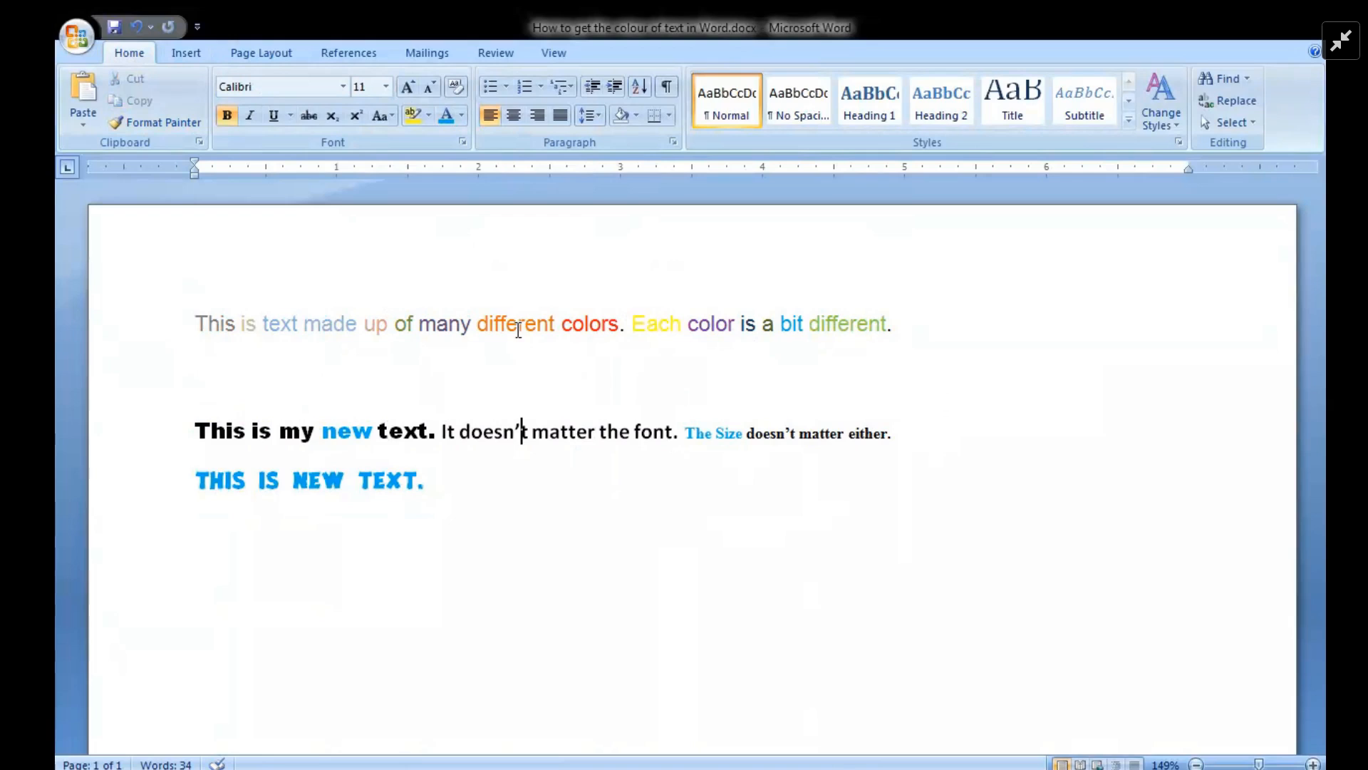
double_click(514, 323)
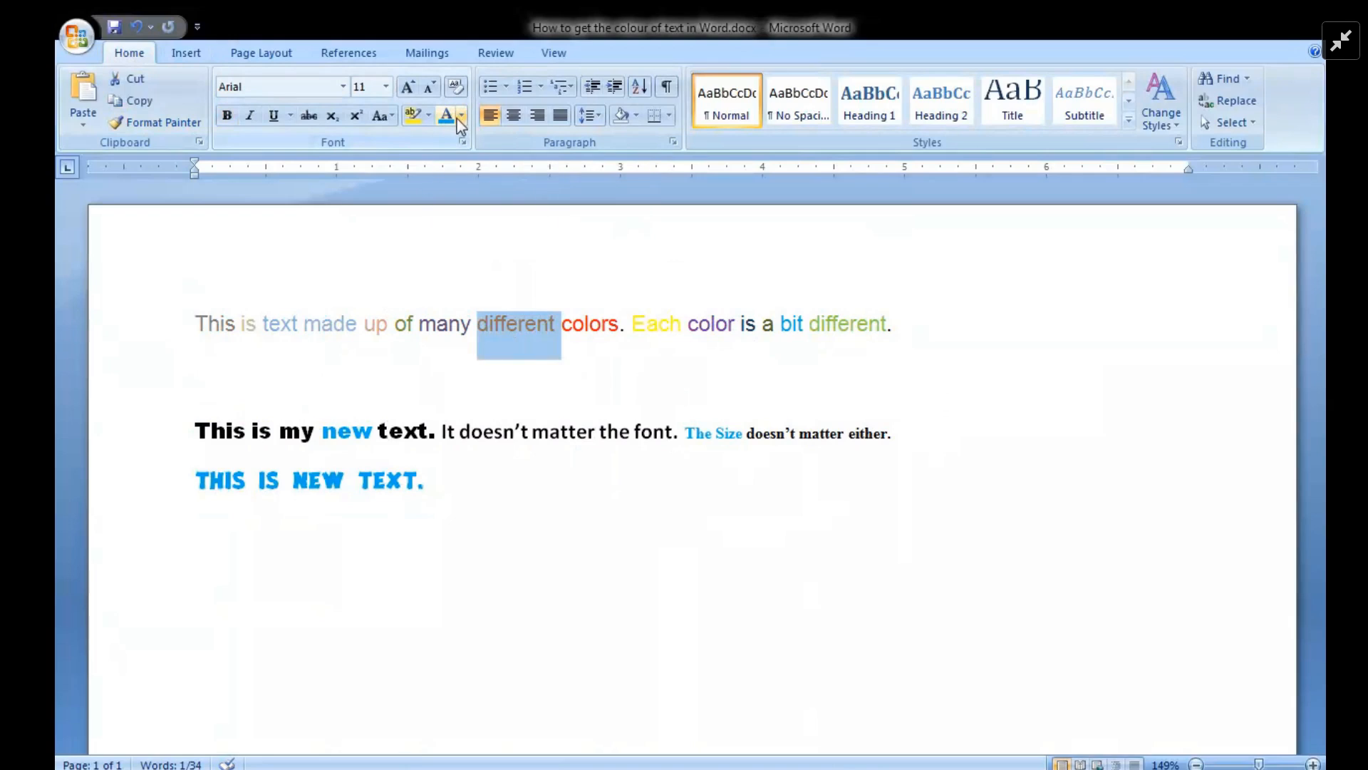
click(460, 116)
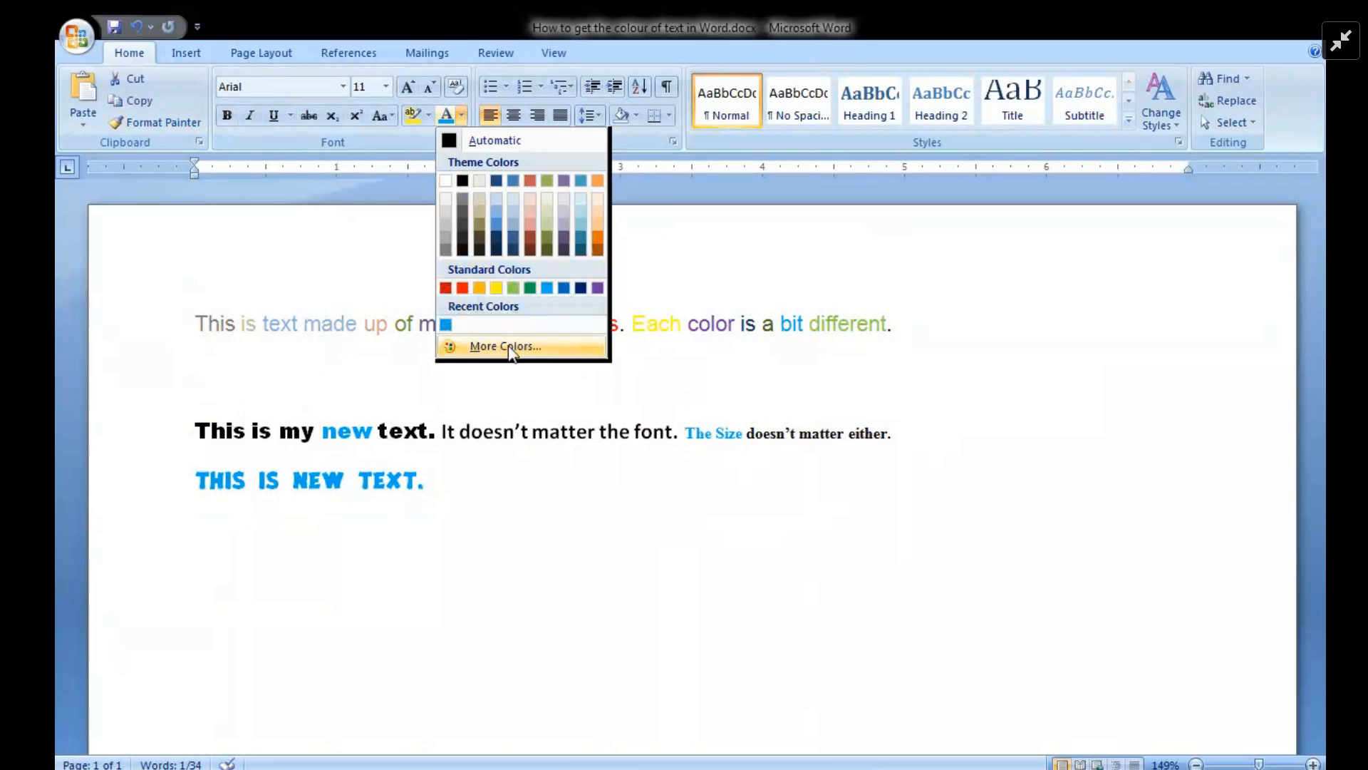
click(505, 345)
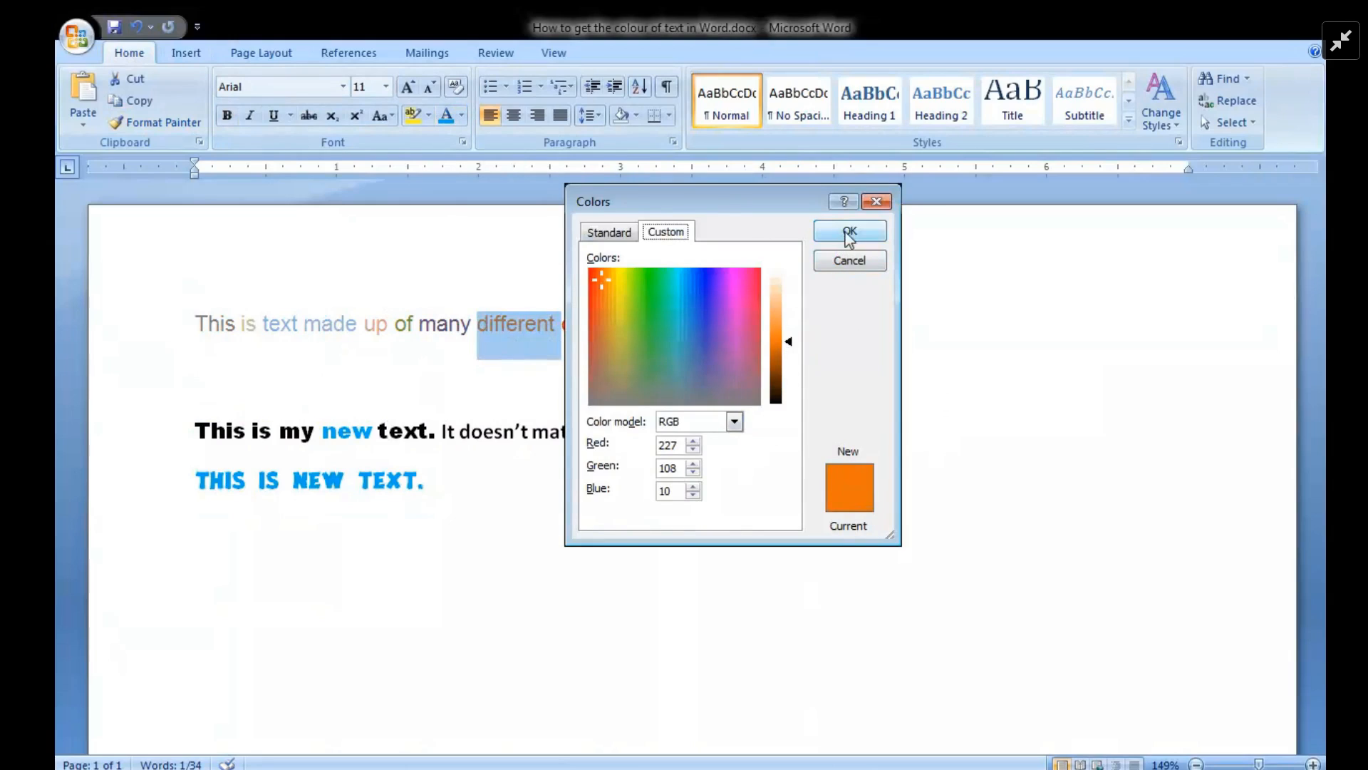
click(848, 231)
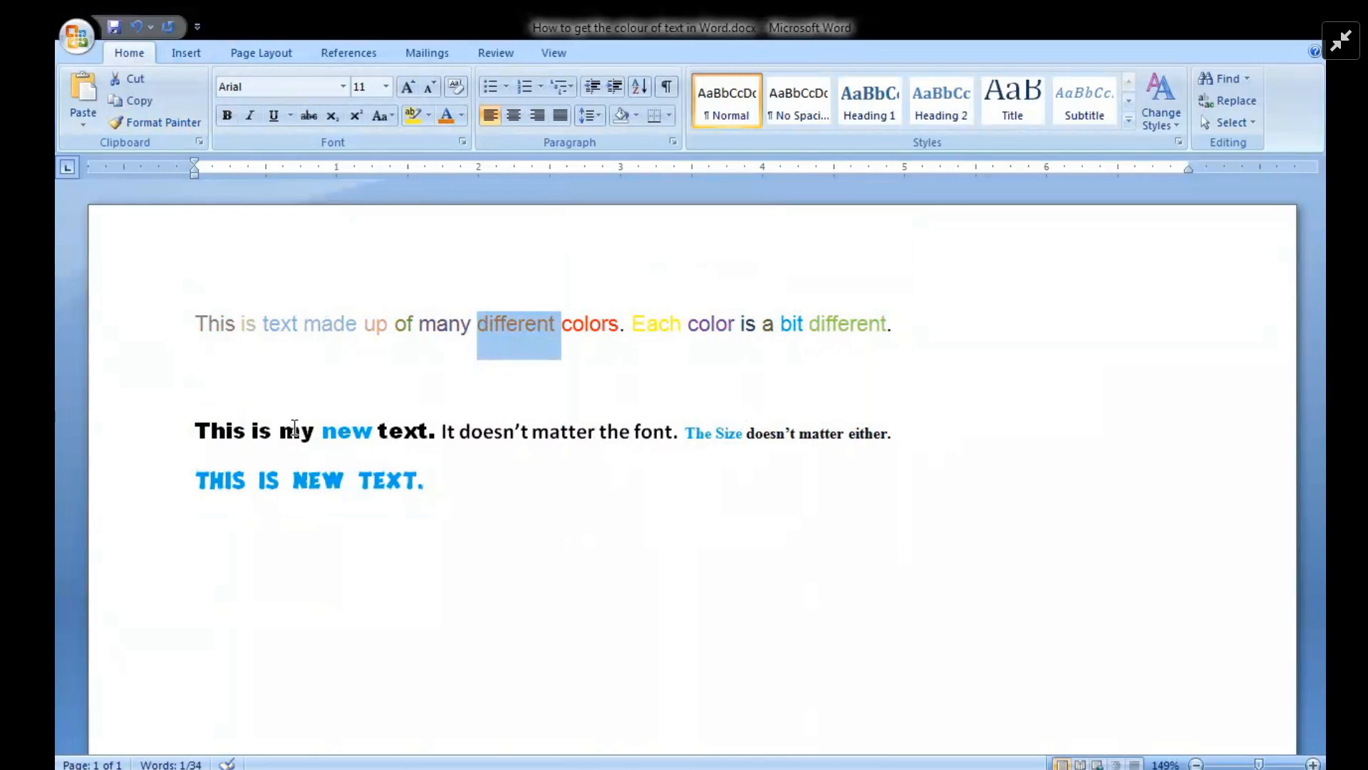
- Make 'my' and 'matter' orange, then select the whole third line 'THIS IS NEW TEXT.'
double_click(296, 430)
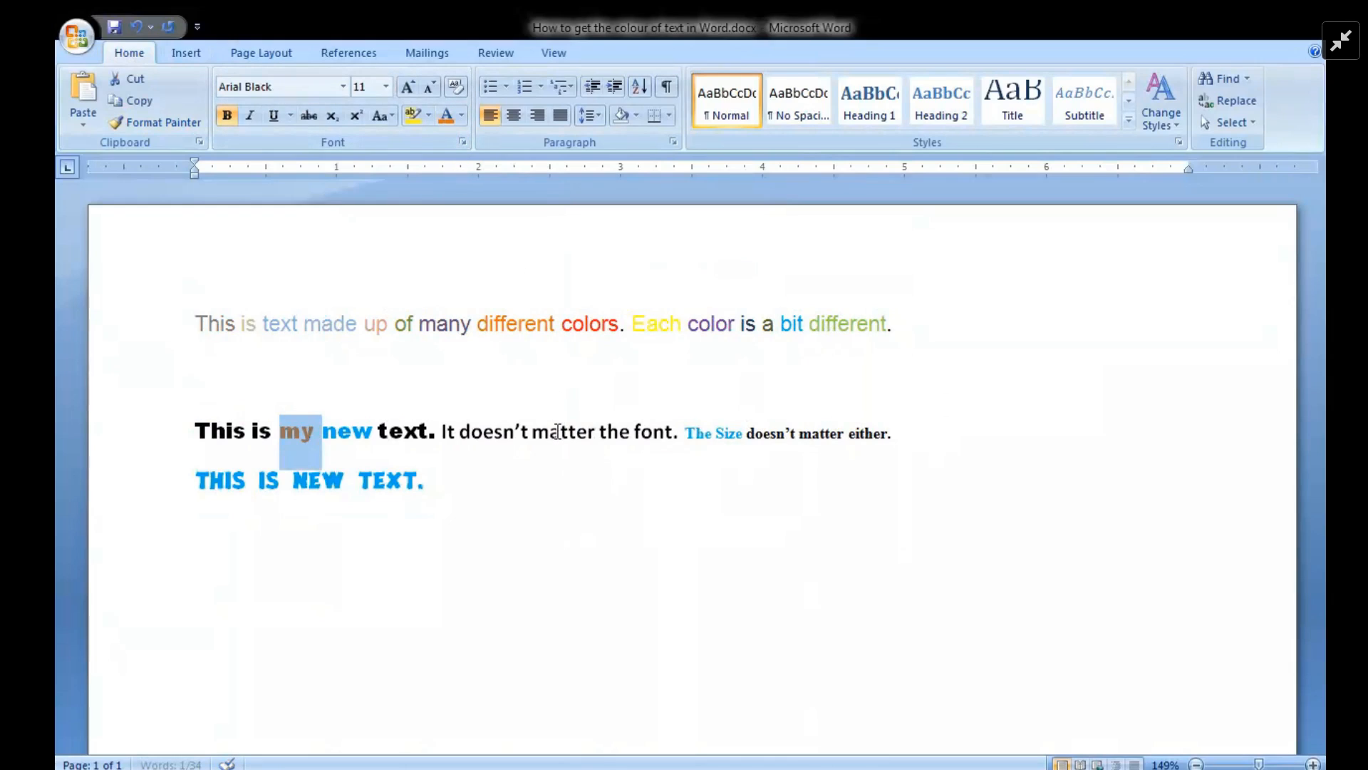
double_click(566, 432)
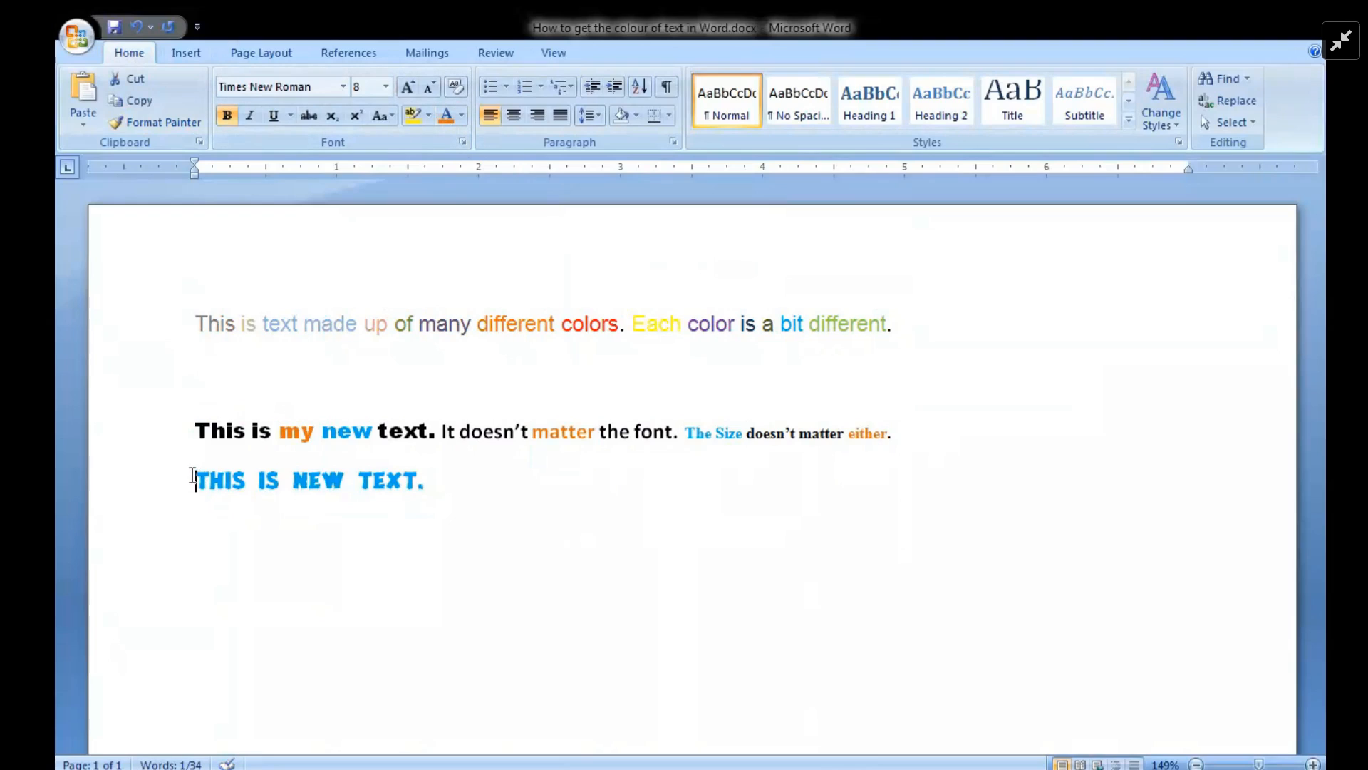
drag(195, 481, 424, 480)
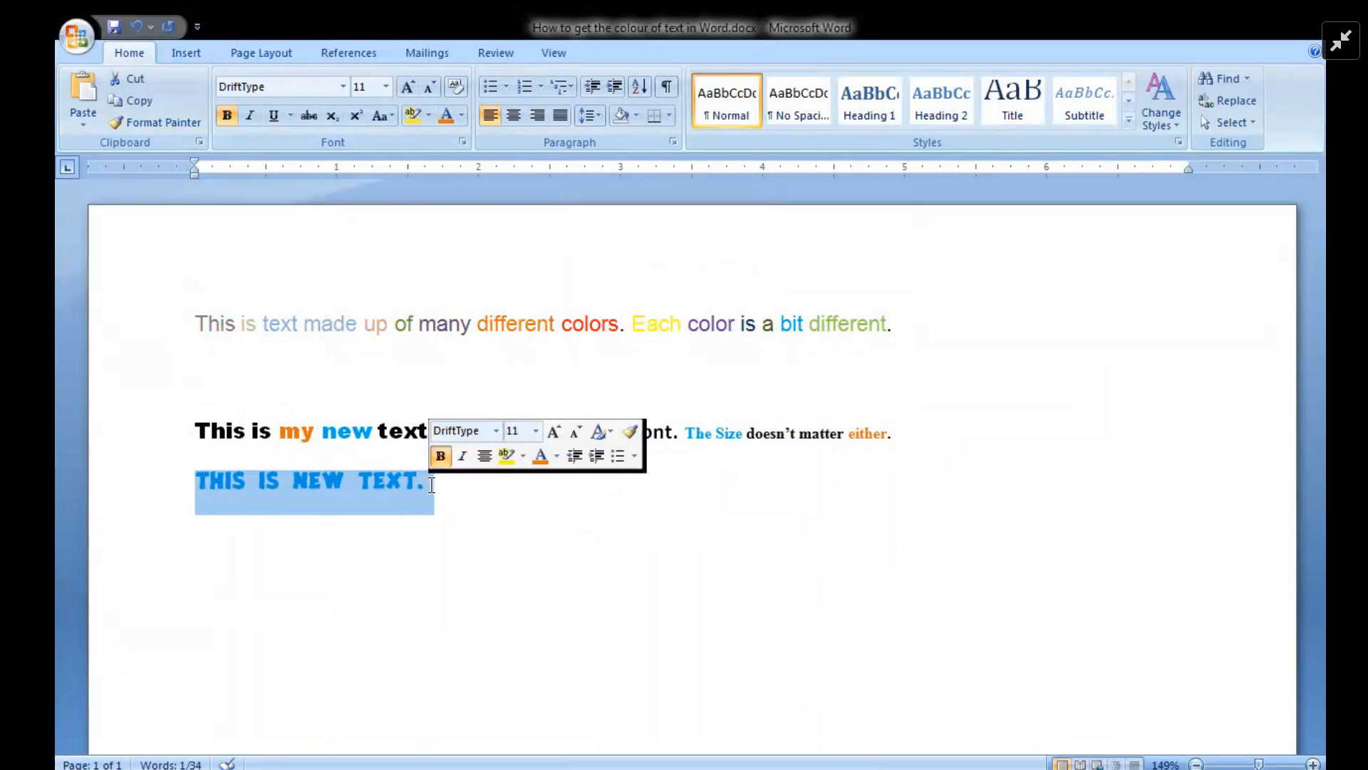